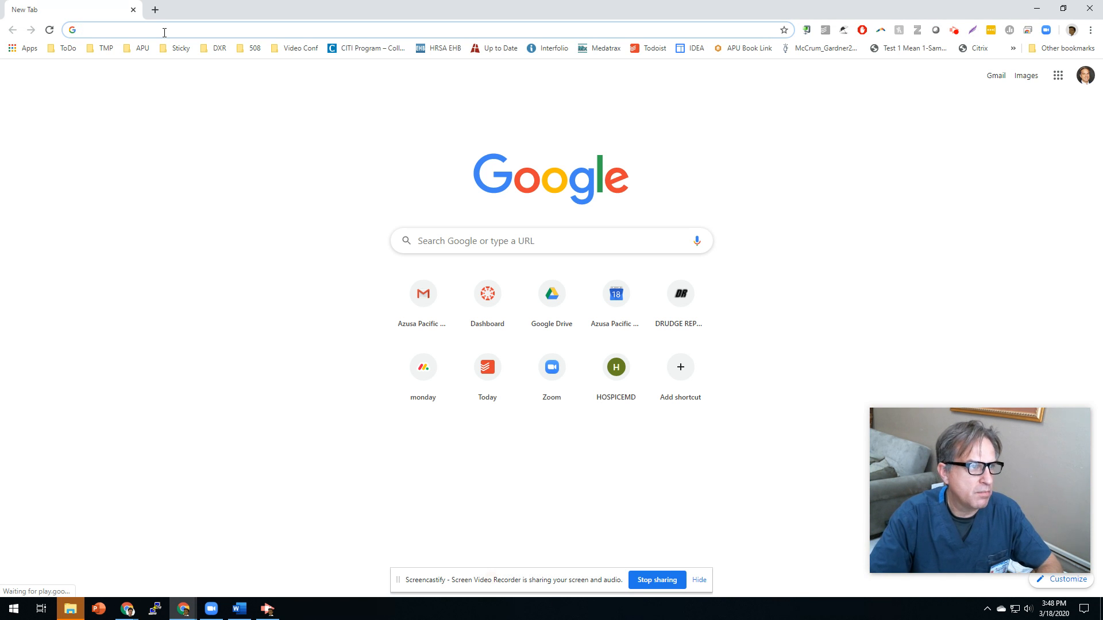
Load the Zoom homepage at zoom.us in a new Chrome tab
type("zoom.us")
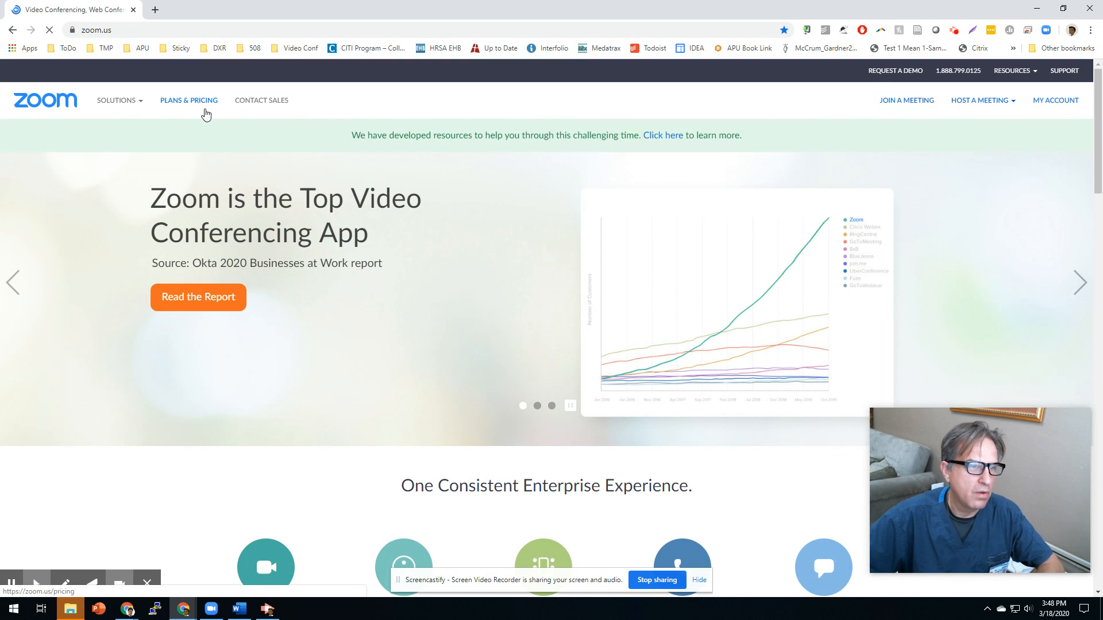
left_click(189, 100)
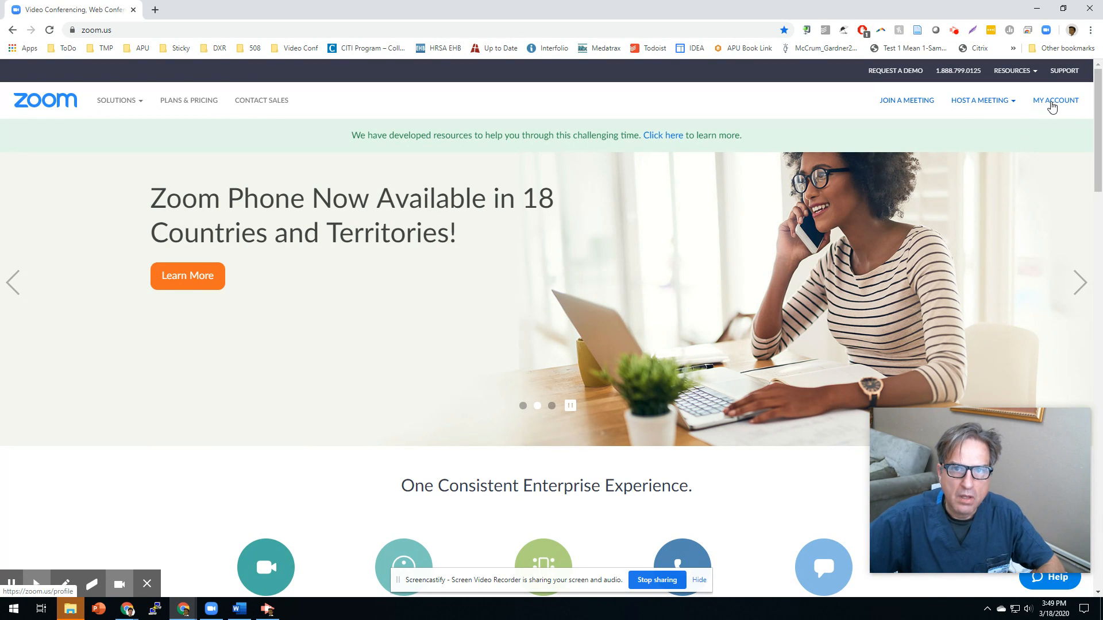
Go to My Account to reach the signed-in user's Zoom profile page
left_click(1055, 100)
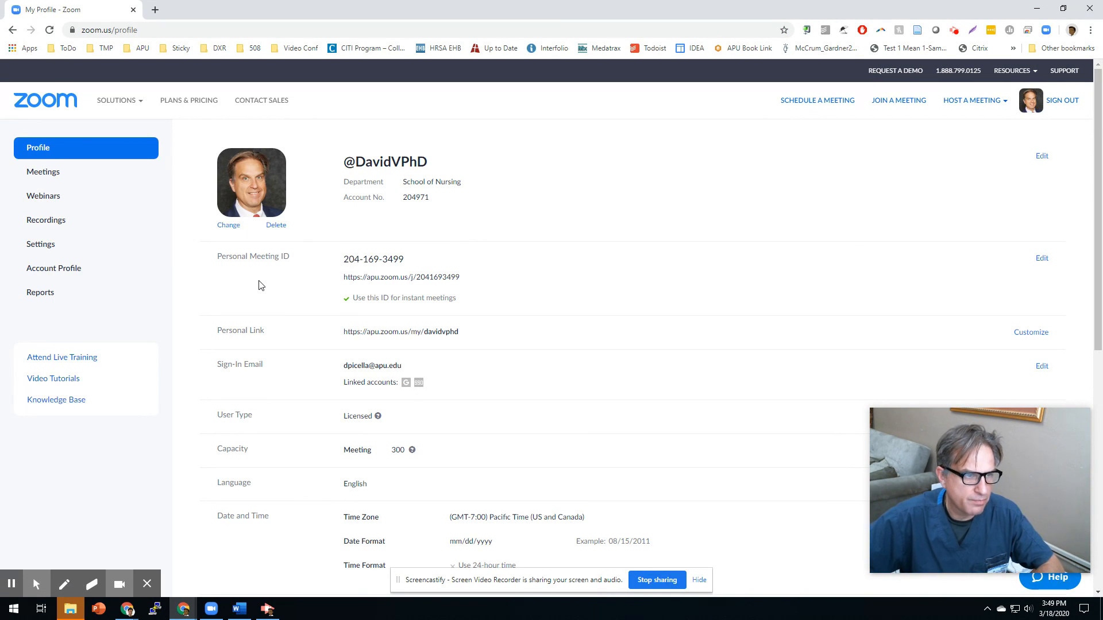
mouse_move(333, 271)
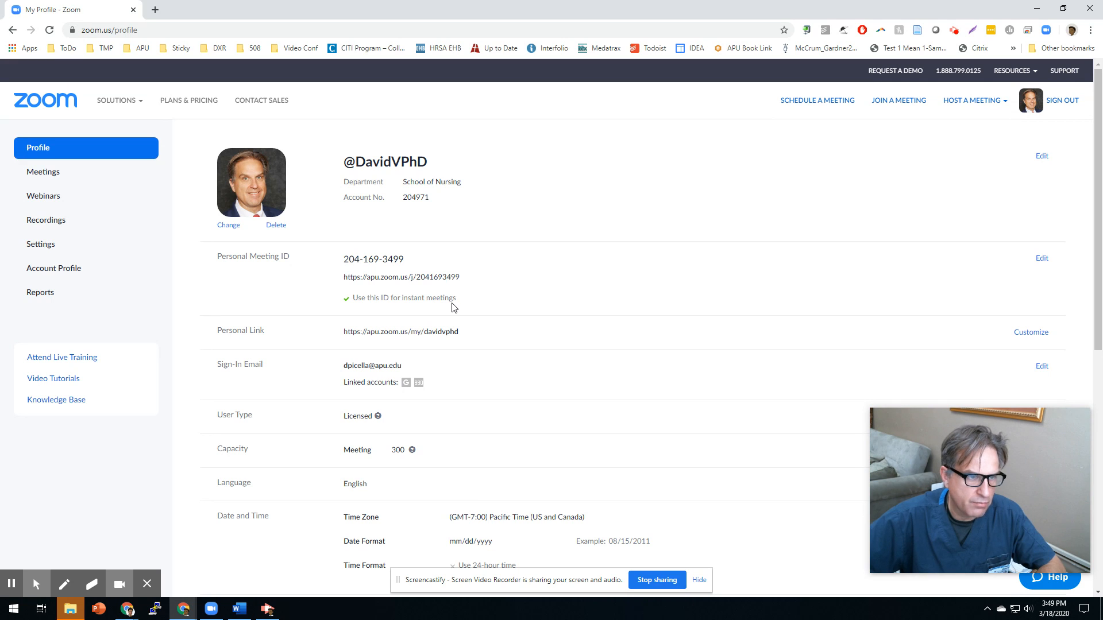
mouse_move(333, 279)
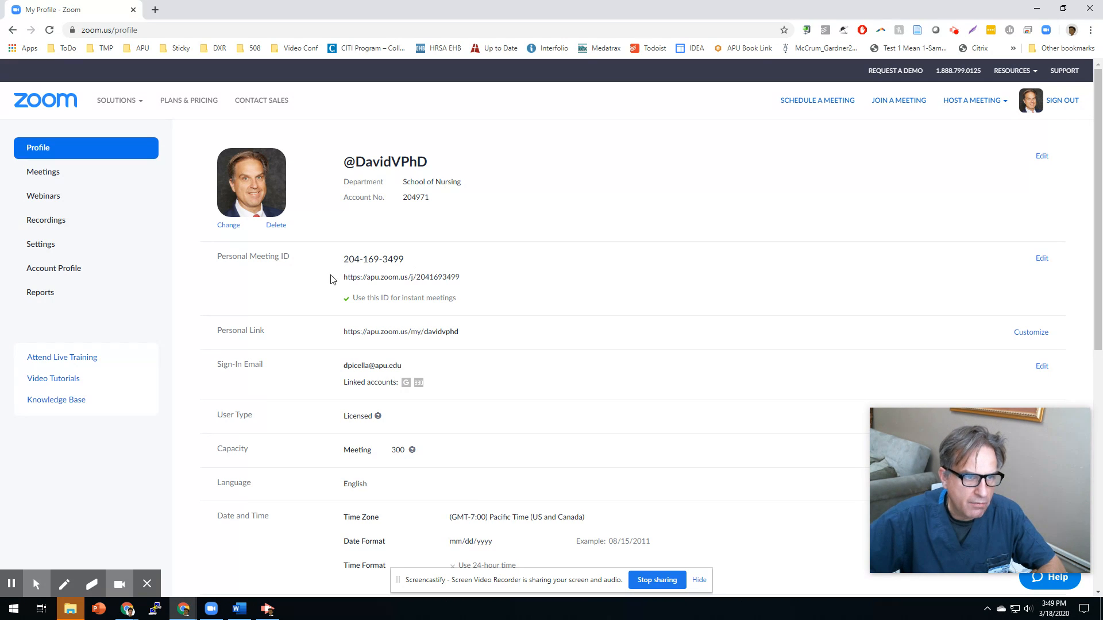
mouse_move(342, 271)
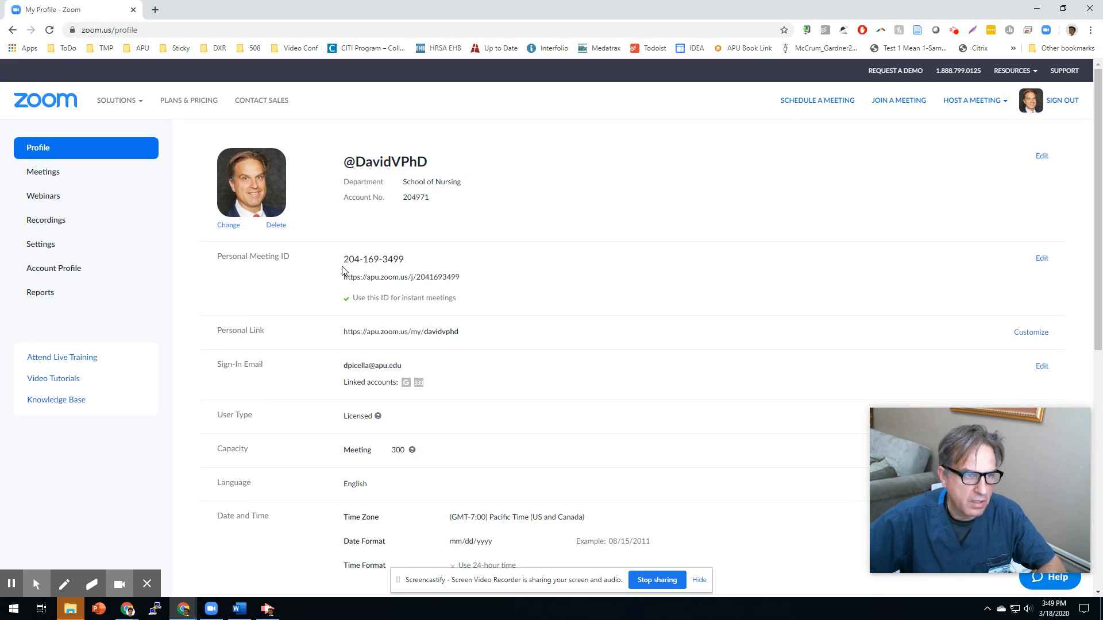
mouse_move(430, 289)
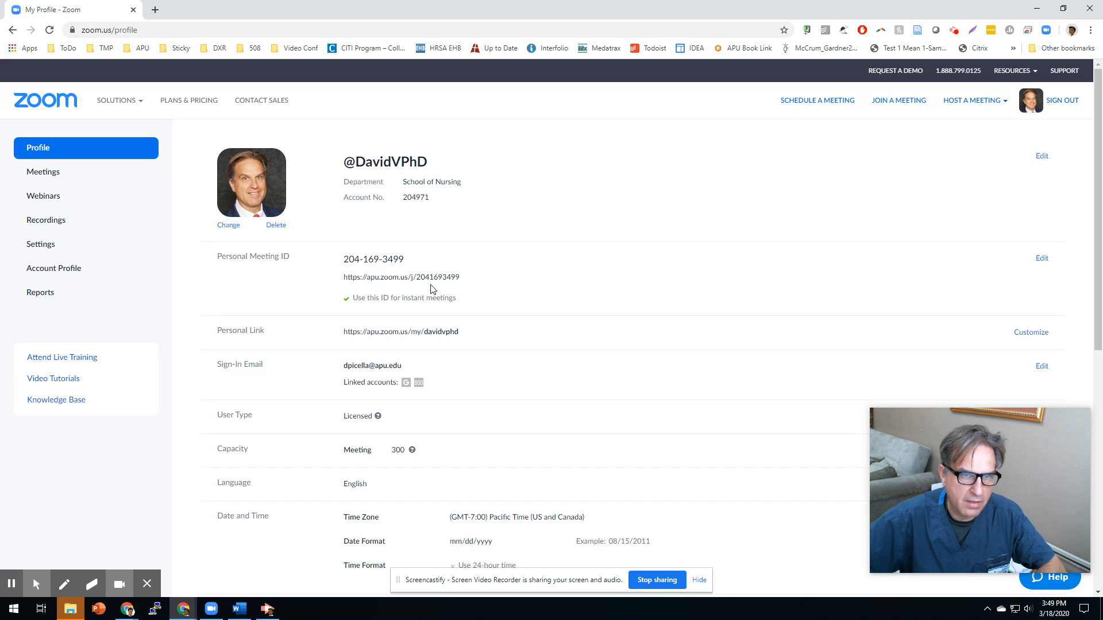
mouse_move(419, 306)
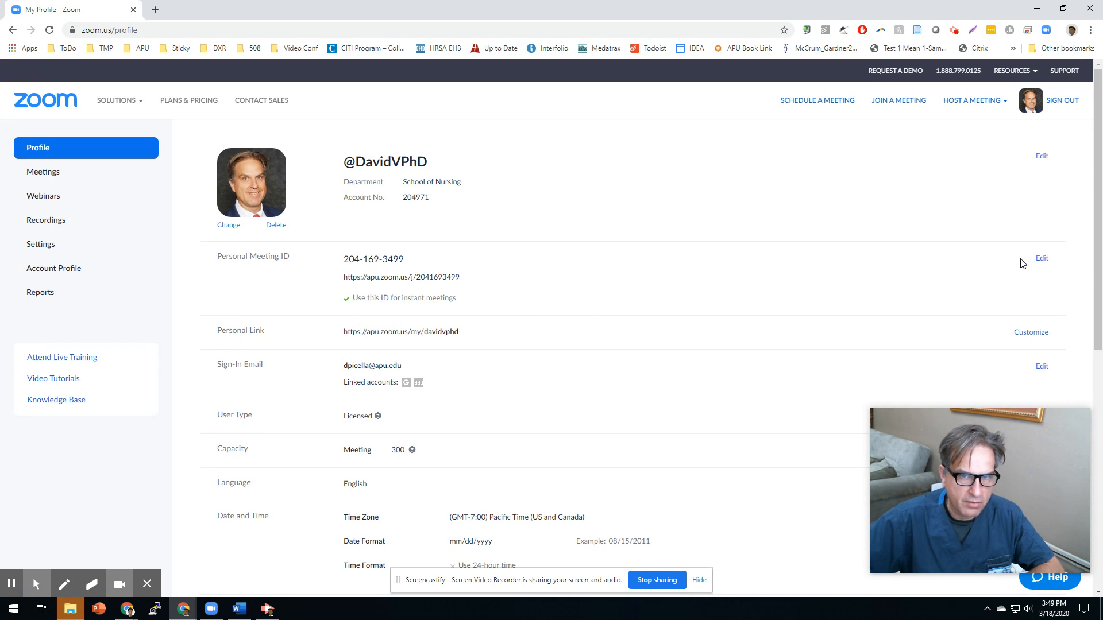
Enable 'Use Personal Meeting ID for instant meetings' and save the change
left_click(1042, 259)
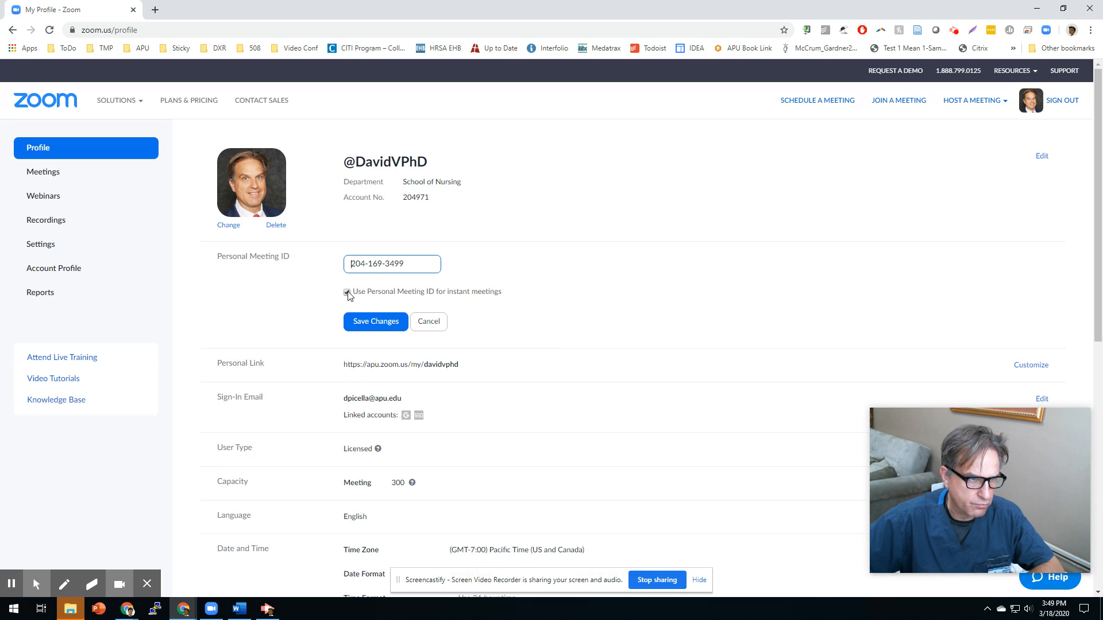
left_click(374, 322)
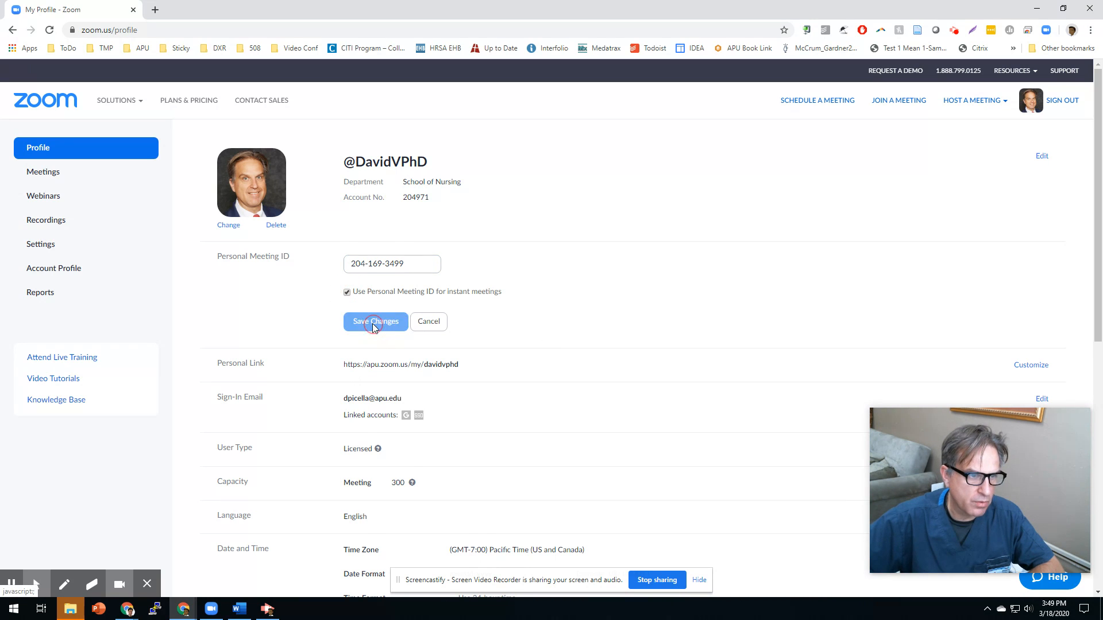
left_click(375, 321)
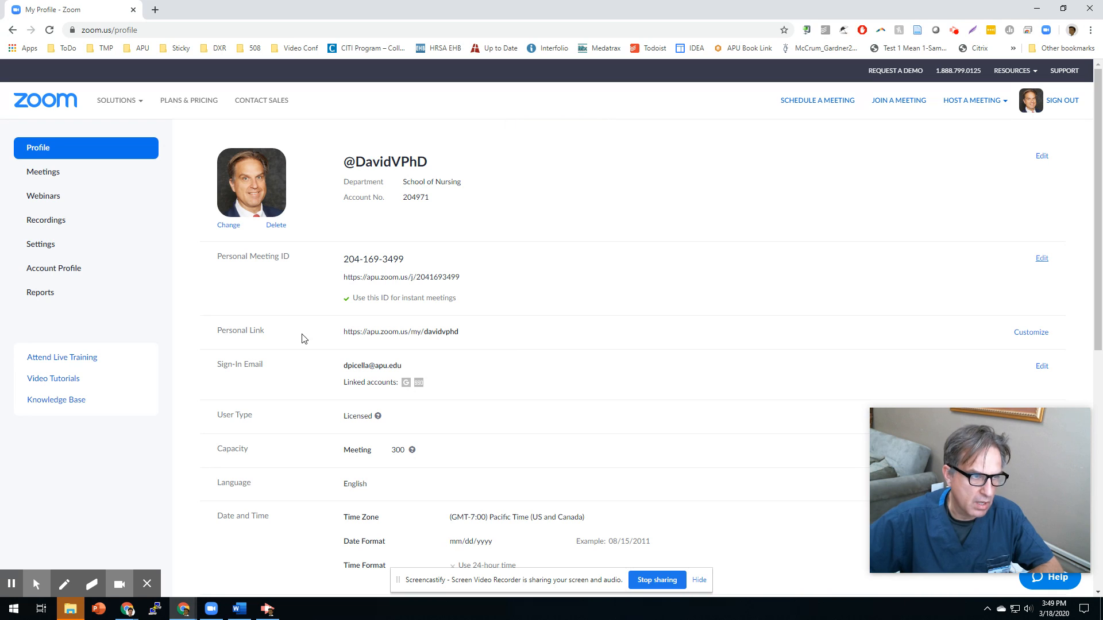
mouse_move(594, 302)
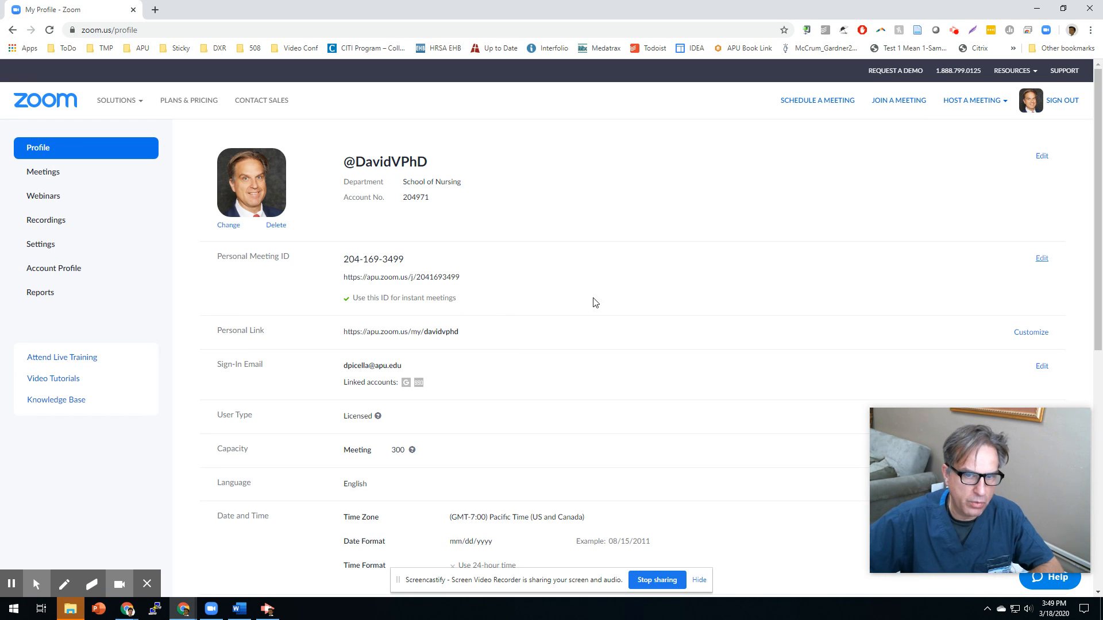
mouse_move(349, 345)
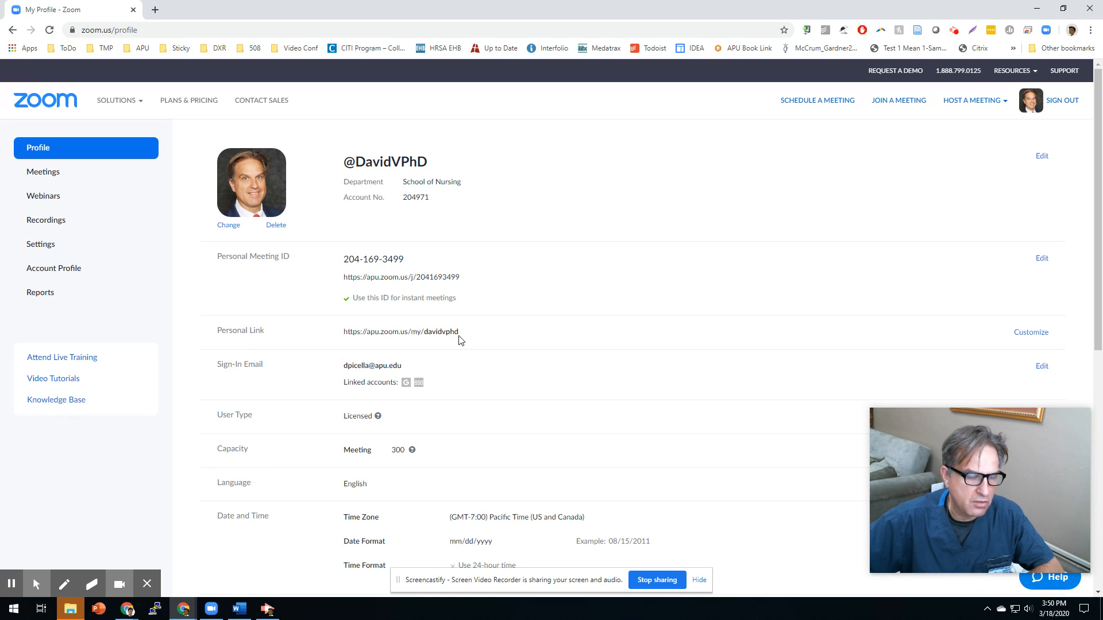
mouse_move(371, 158)
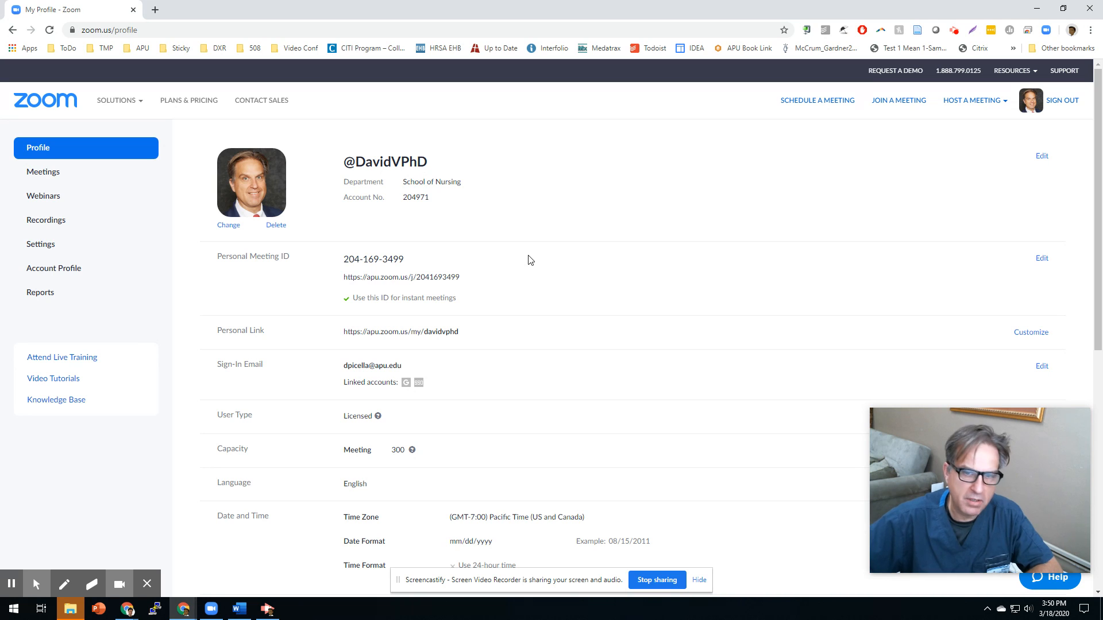
mouse_move(497, 242)
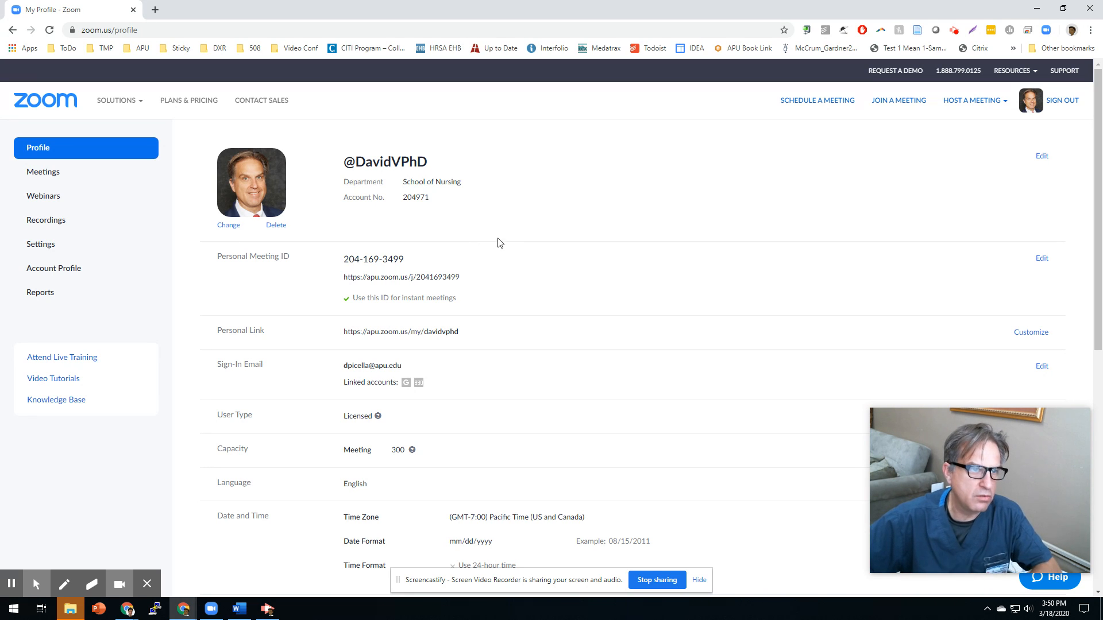
mouse_move(490, 354)
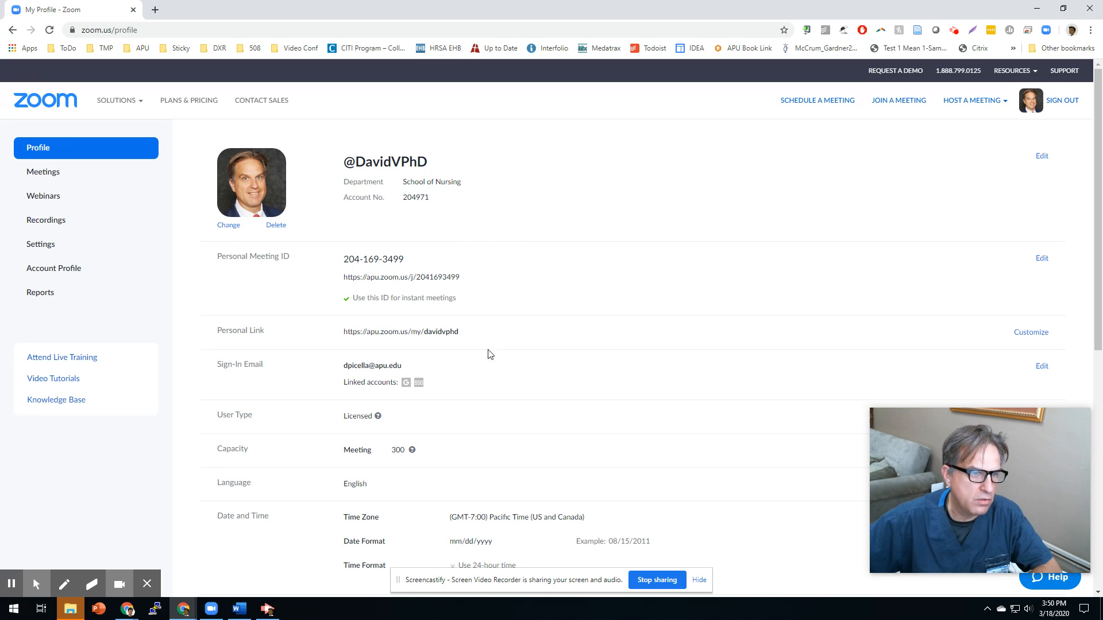
mouse_move(432, 350)
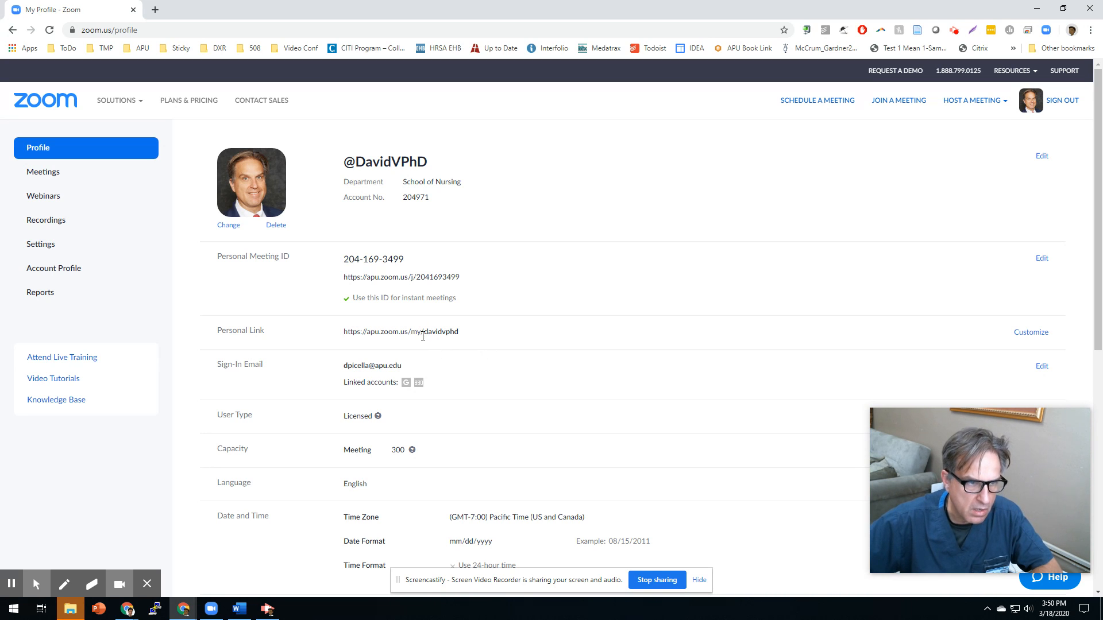
Highlight the full Personal Link URL on the profile page so it can be copied
double_click(400, 331)
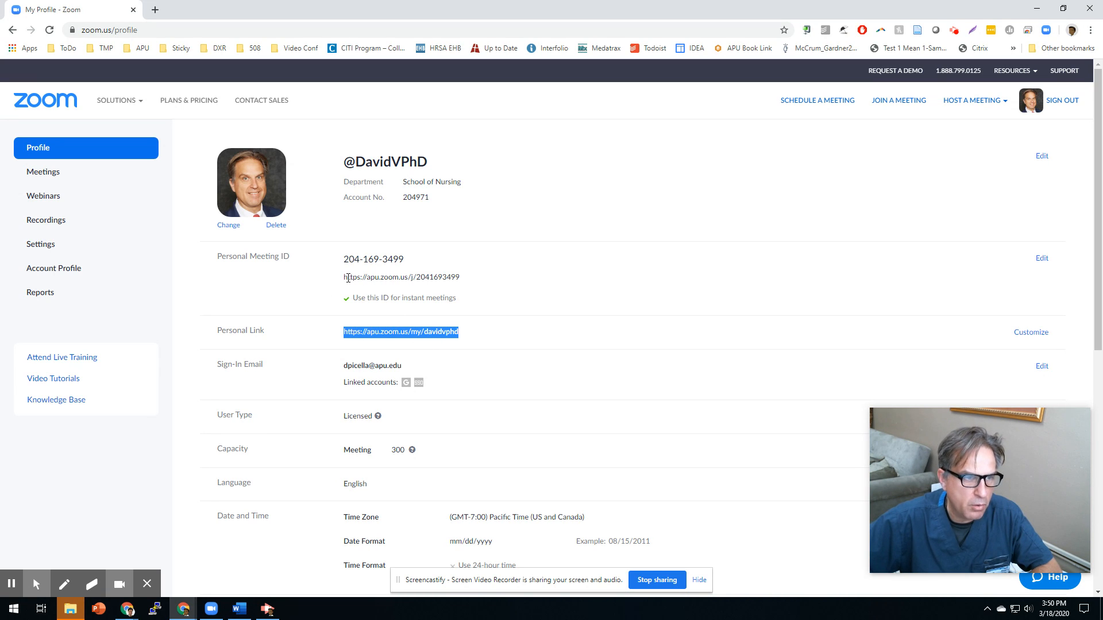
mouse_move(283, 311)
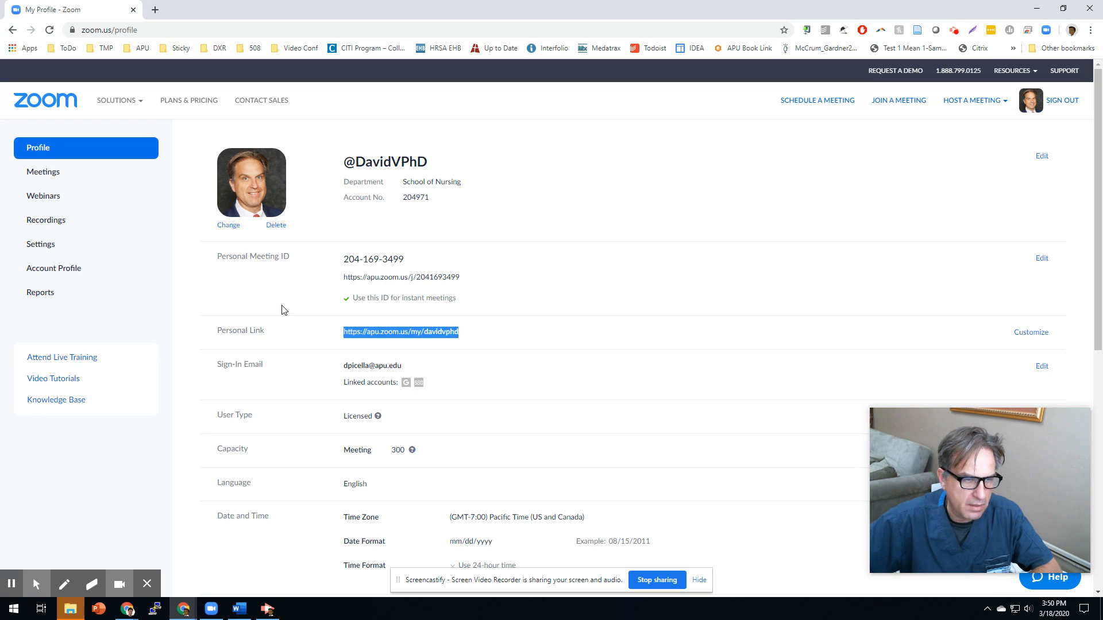
mouse_move(527, 290)
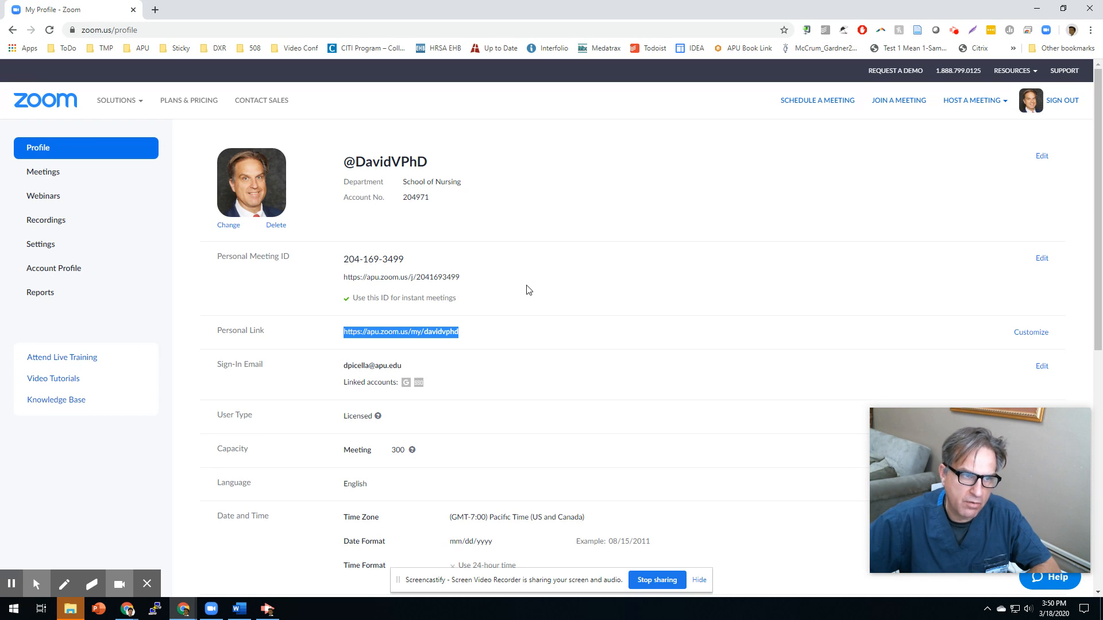
mouse_move(675, 373)
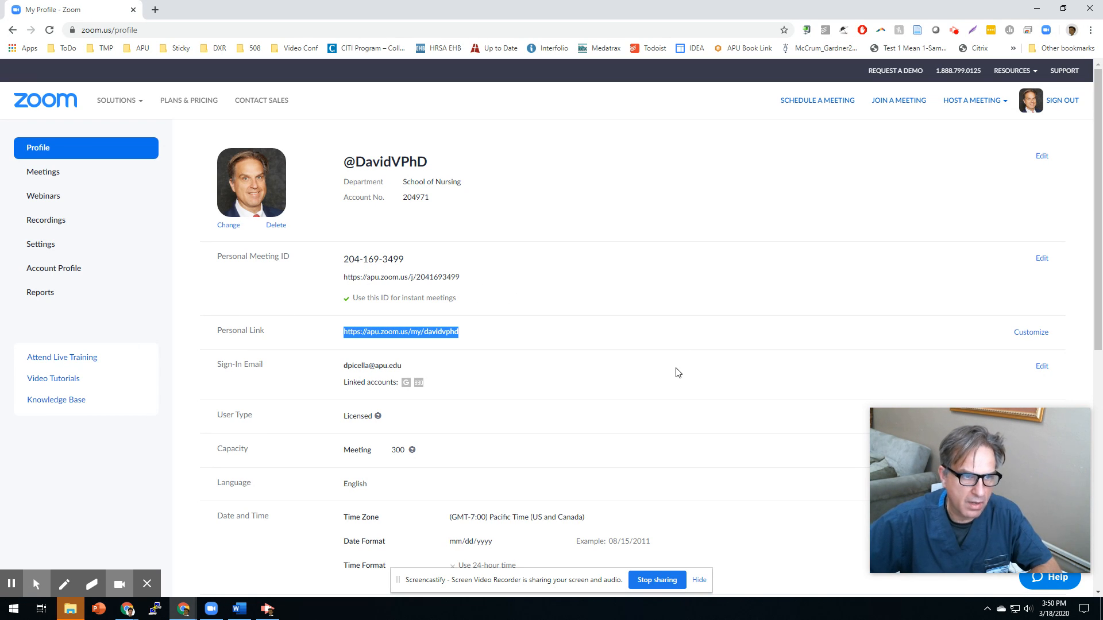
mouse_move(619, 359)
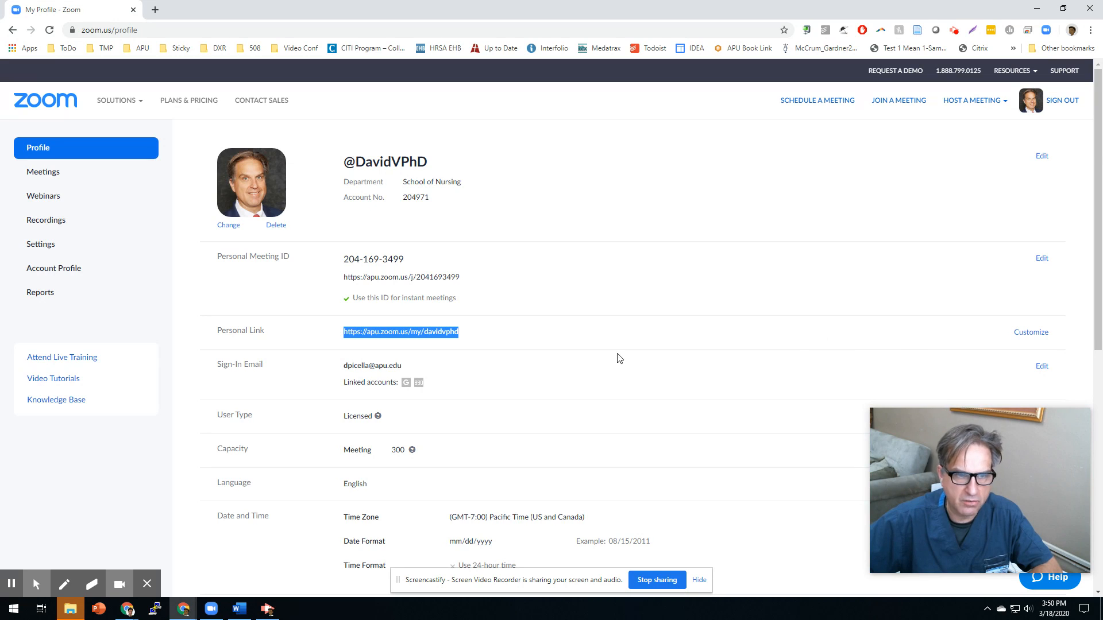
scroll("down", 3)
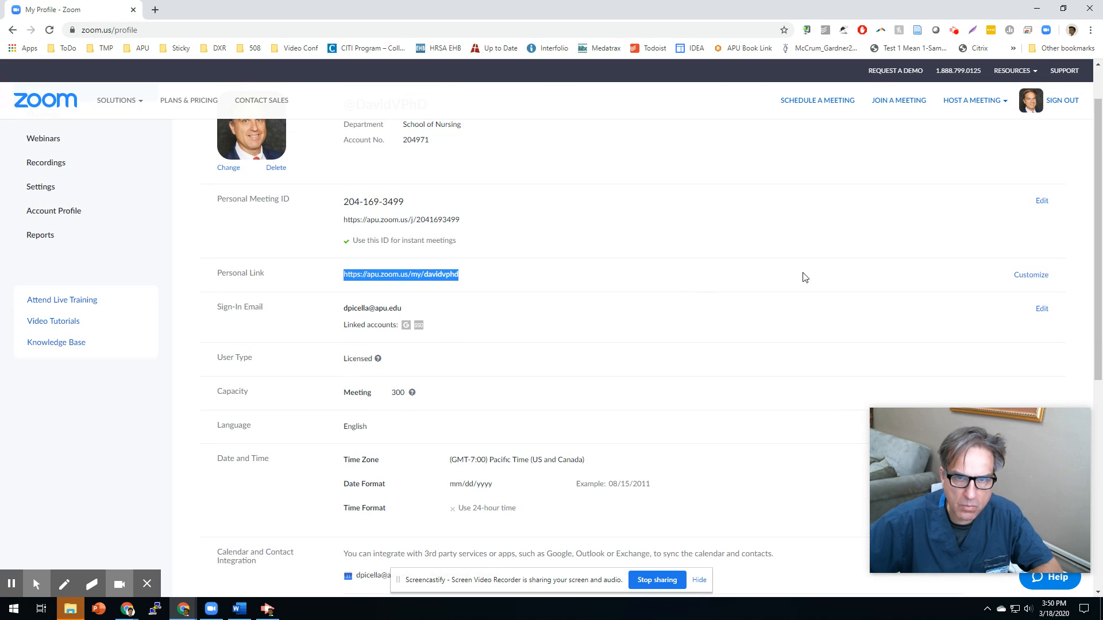
scroll("down", 3)
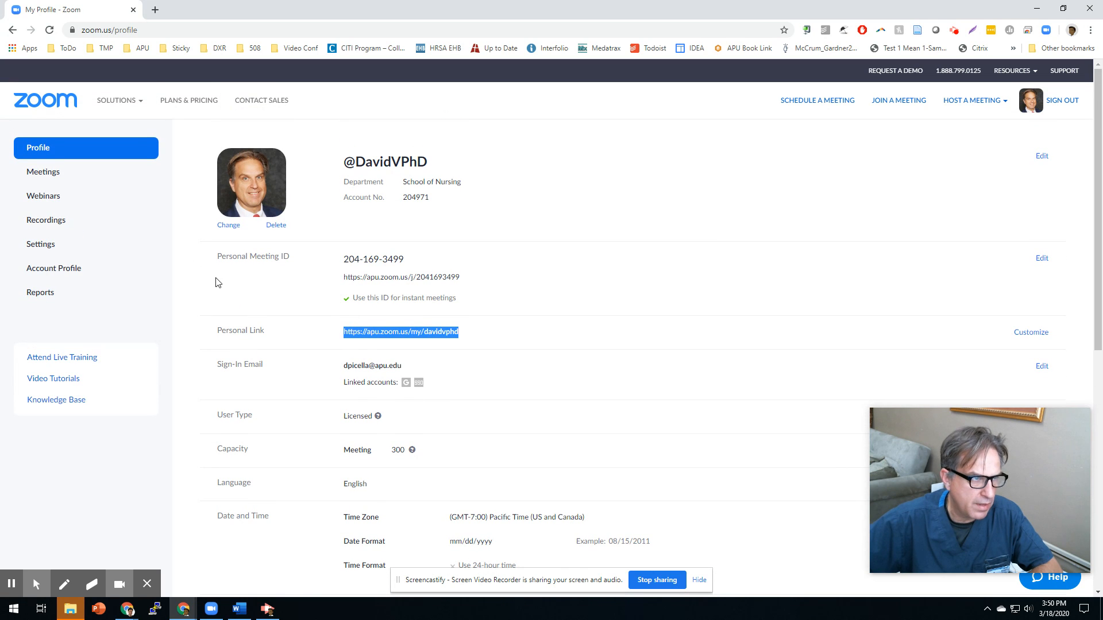
mouse_move(175, 214)
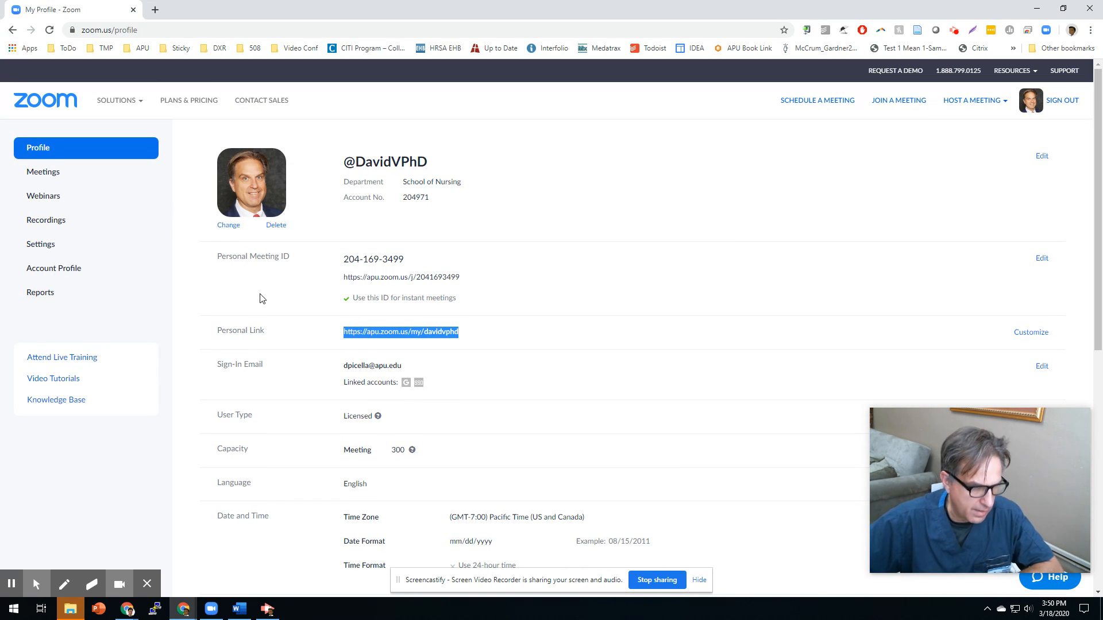
mouse_move(494, 313)
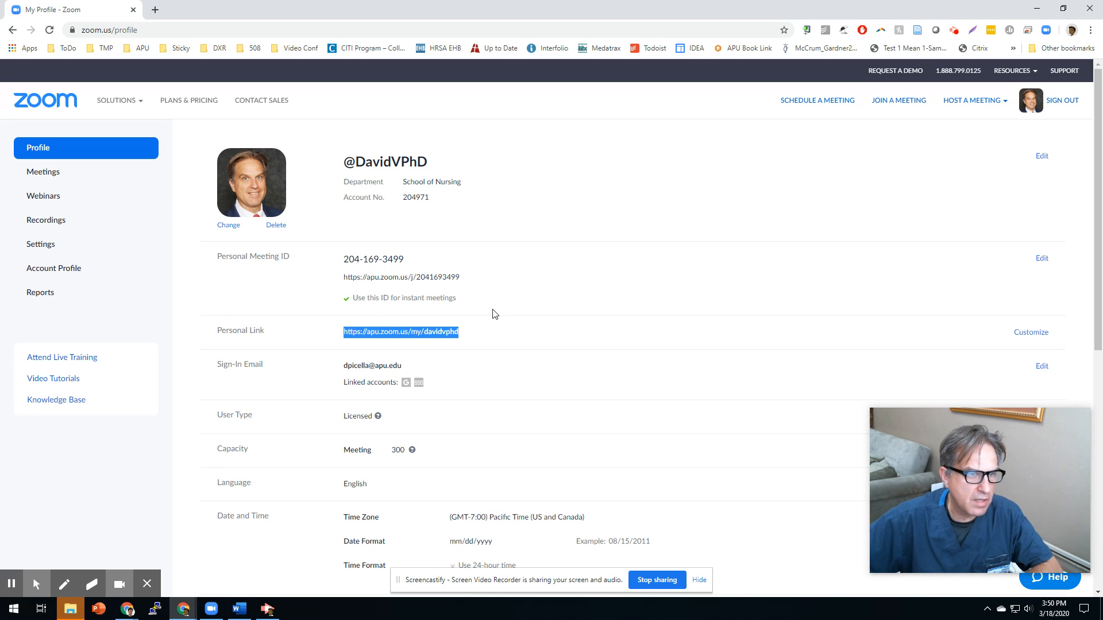
mouse_move(521, 364)
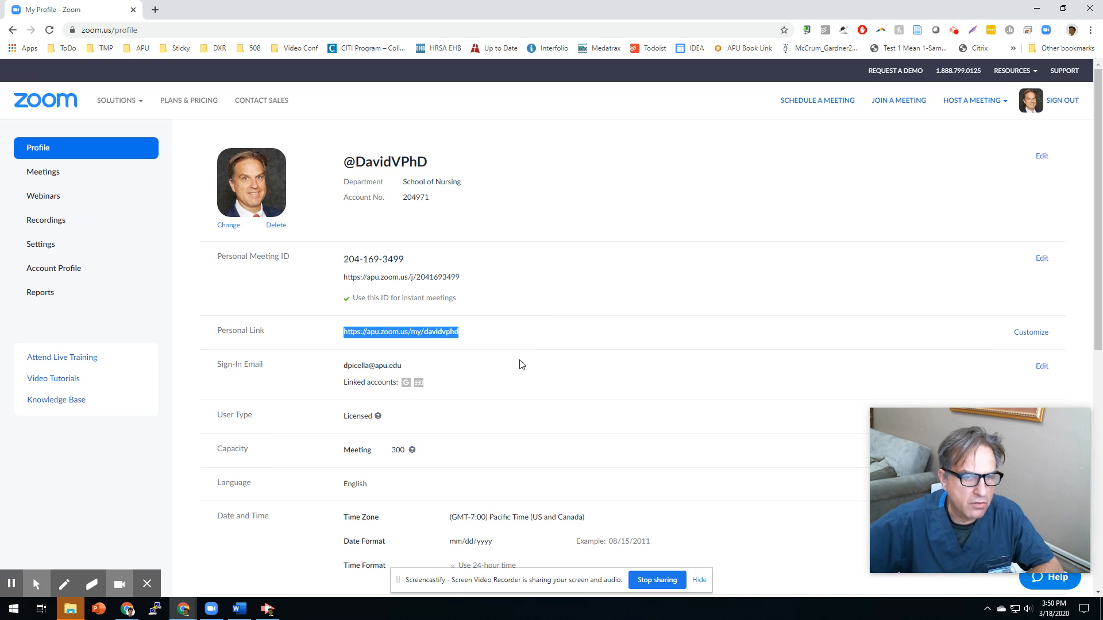
mouse_move(713, 304)
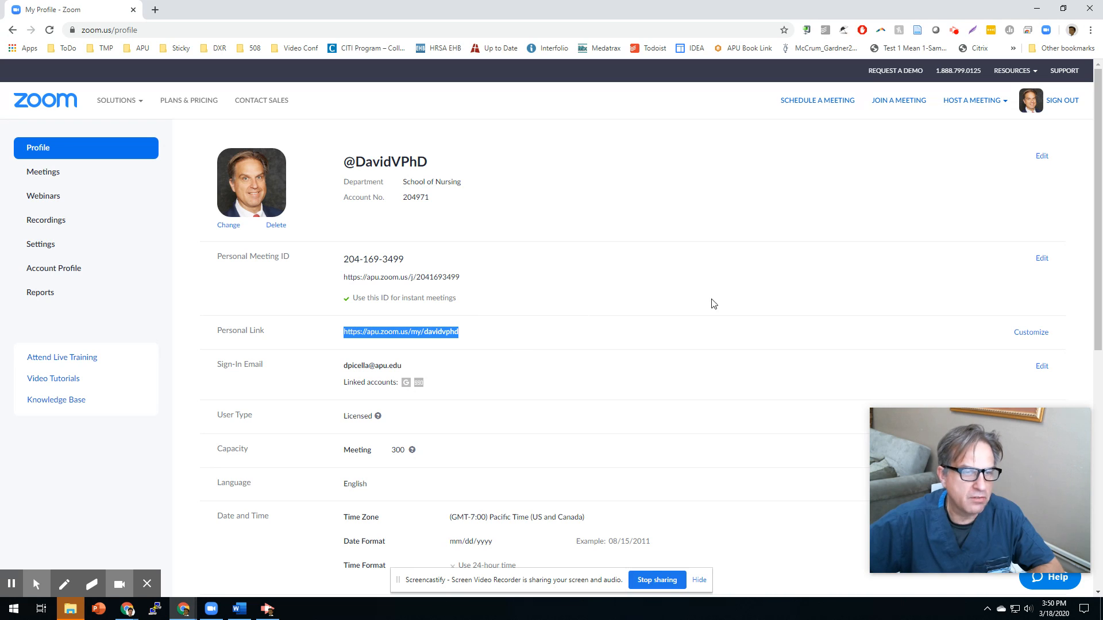